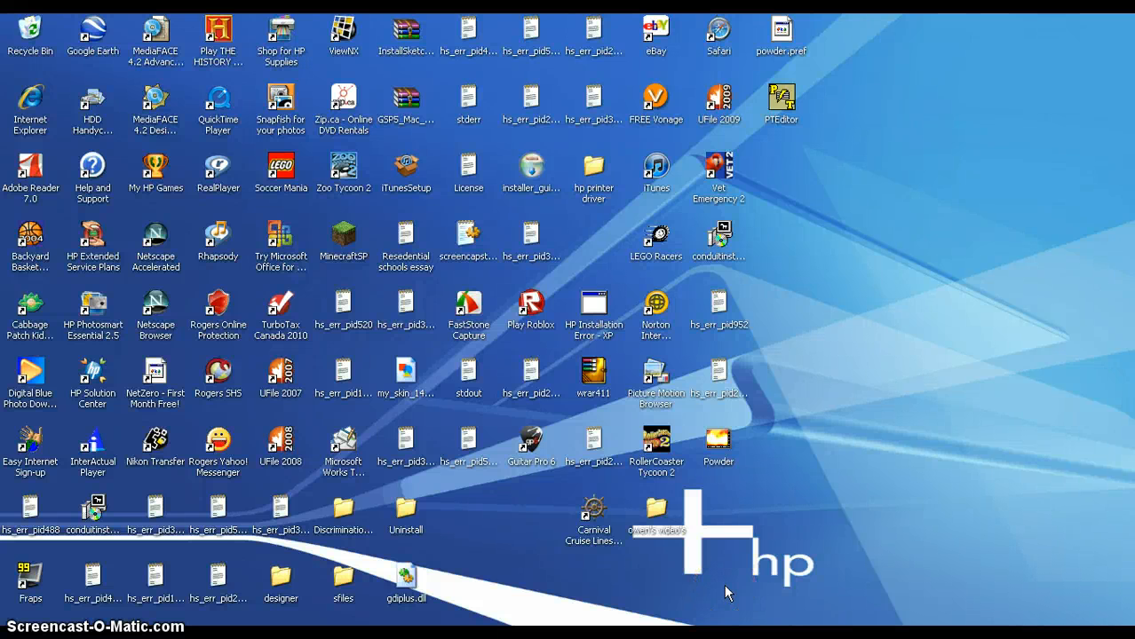
pyautogui.moveTo(714, 593)
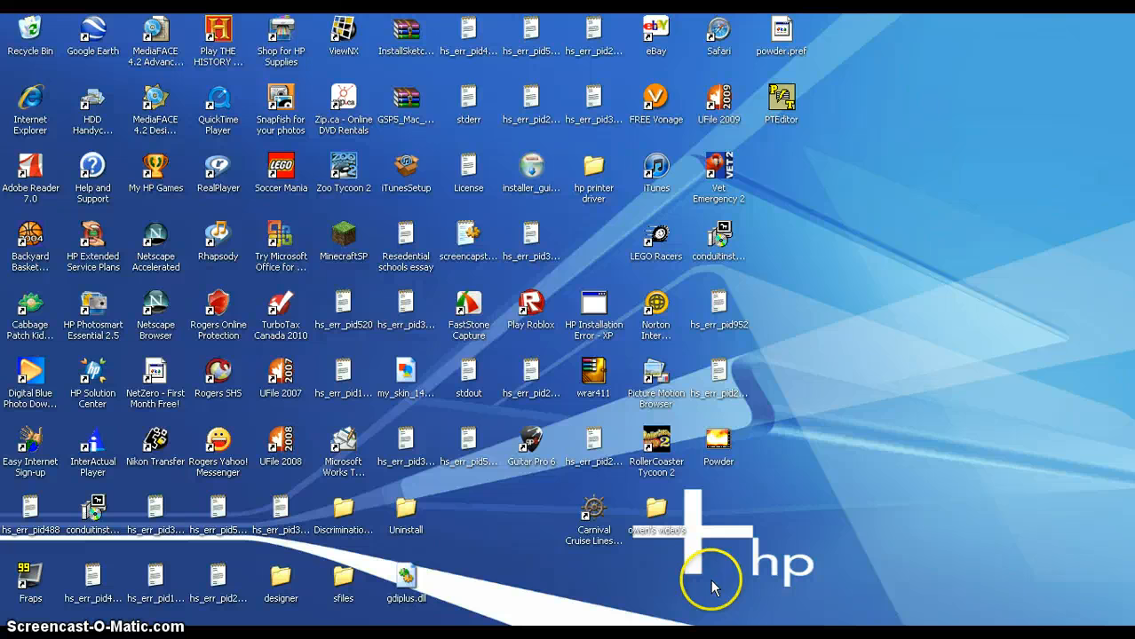
pyautogui.moveTo(479, 252)
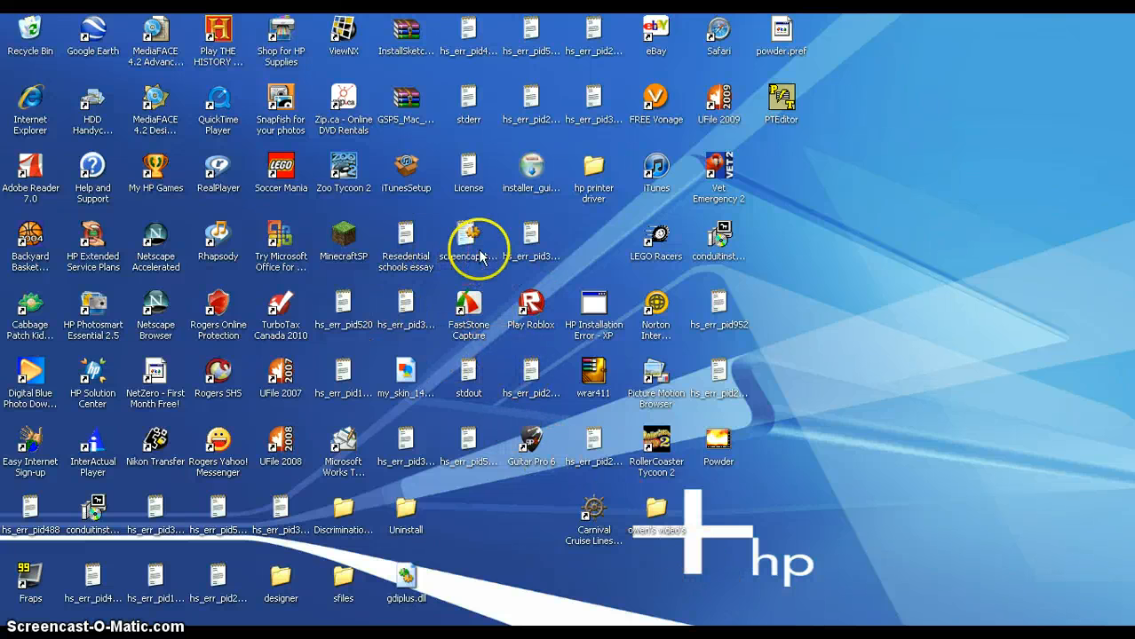
pyautogui.moveTo(808, 270)
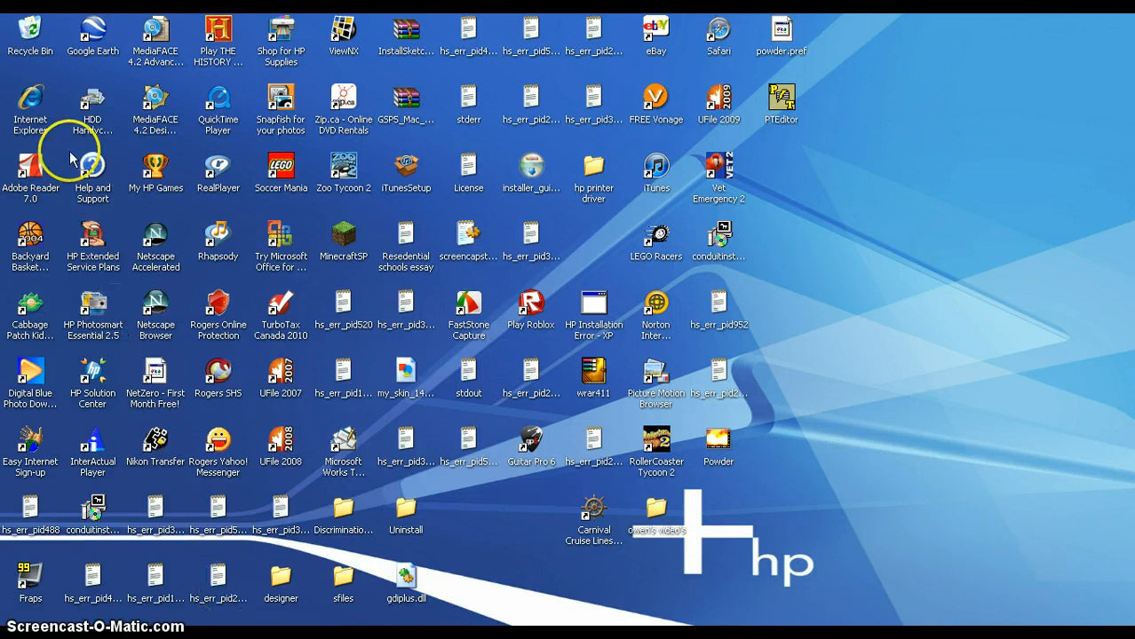
# - Launch the browser and Google-search 'faststone', bringing up results listing the FastStone site
pyautogui.doubleClick(30, 104)
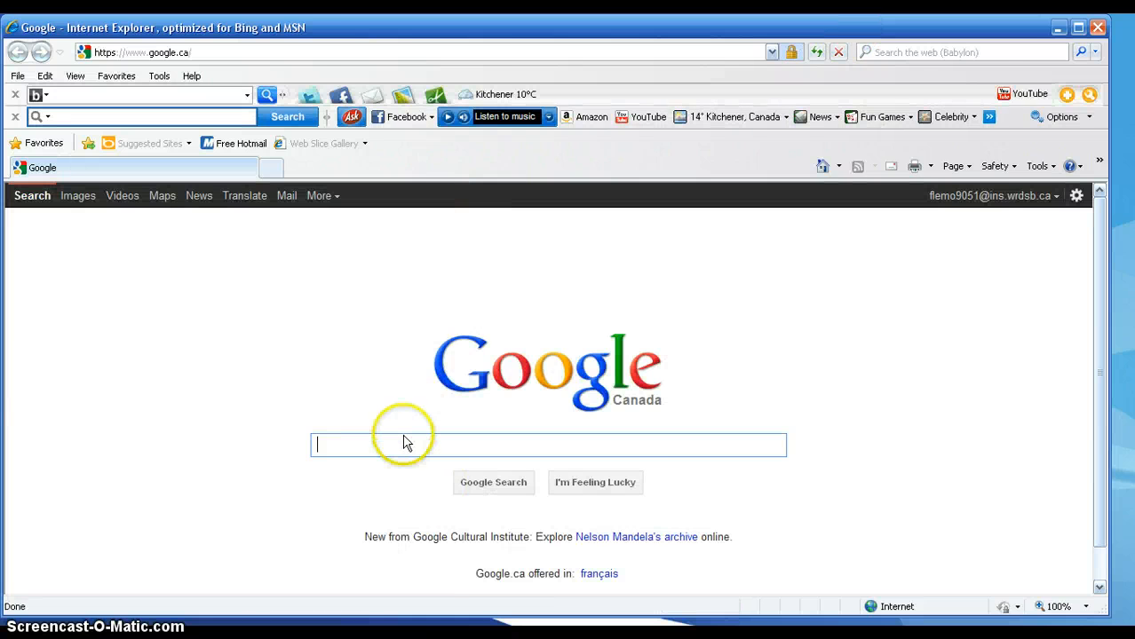
pyautogui.write('faststone')
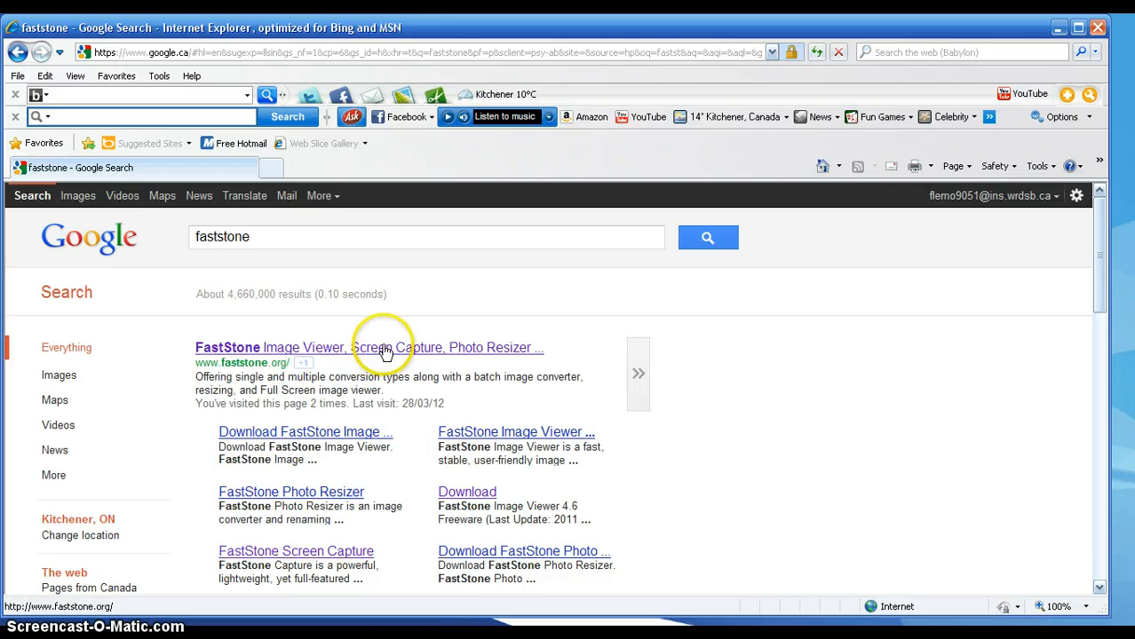
pyautogui.click(383, 347)
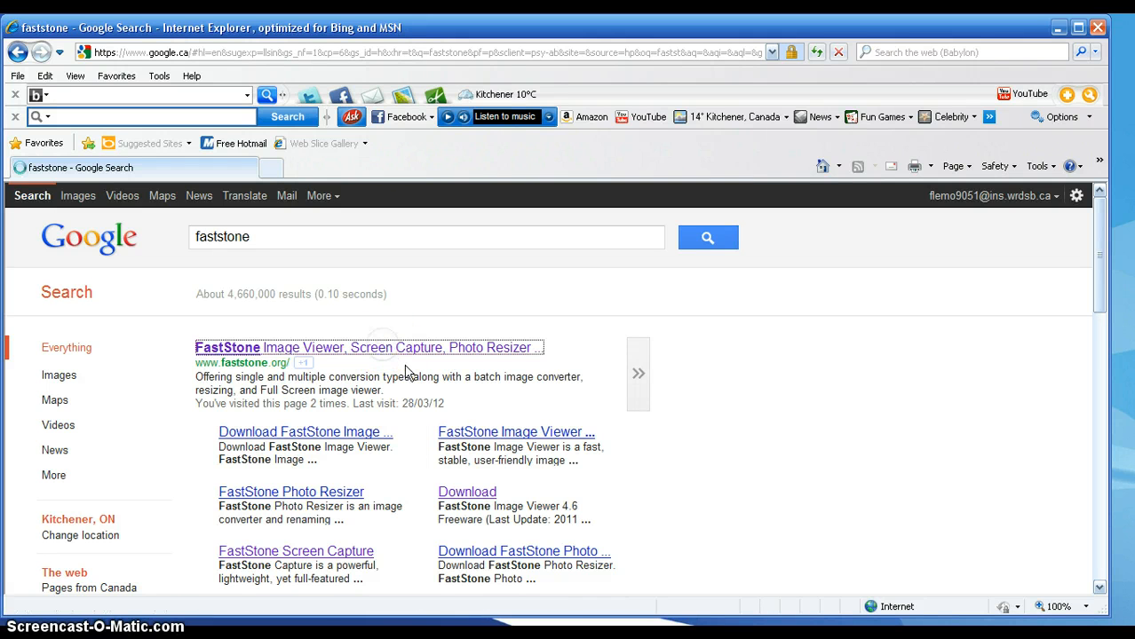
# - Enter the FastStone website and go to the FastStone Capture 7.0 download page
pyautogui.click(368, 346)
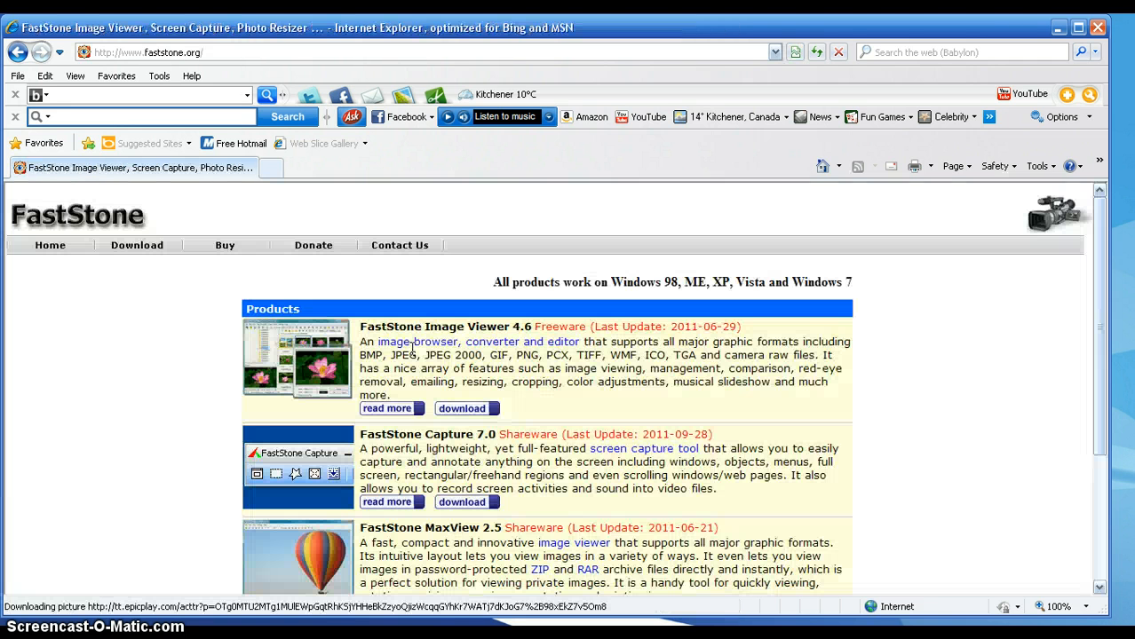
pyautogui.scroll(-3)
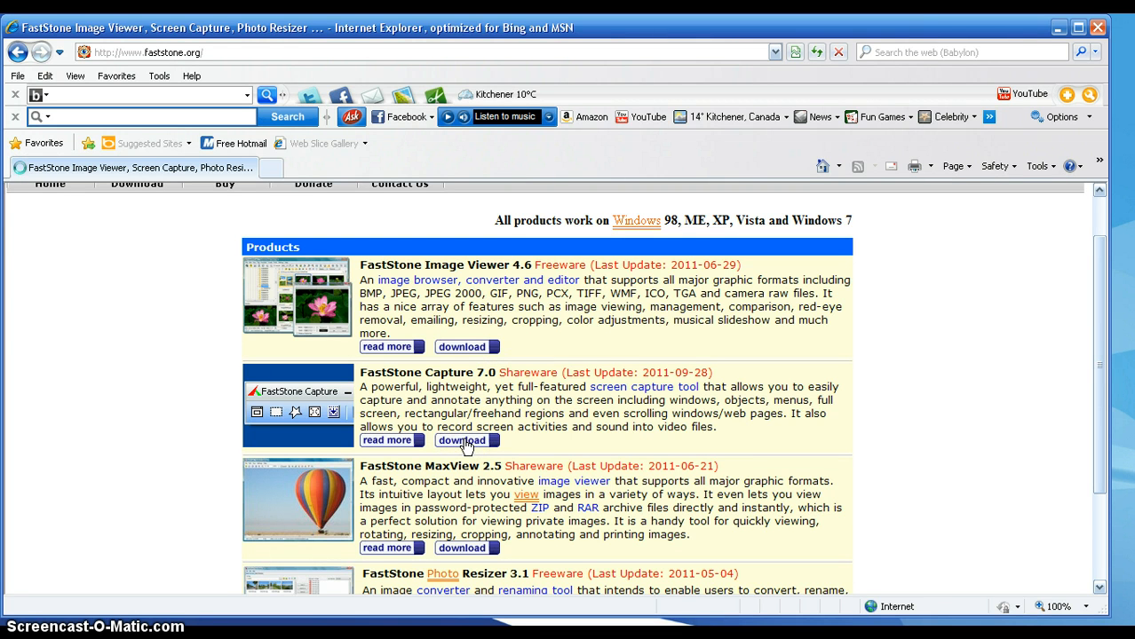
pyautogui.click(461, 441)
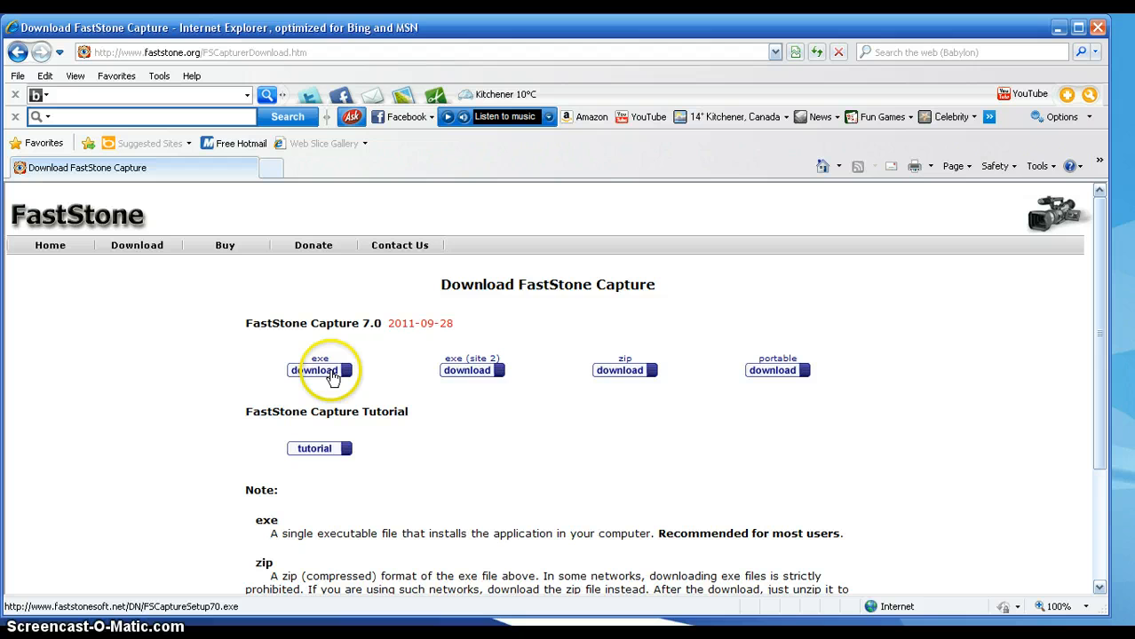
# - Run the downloaded installer, accept the license, install to the default Program Files folder, and finish
pyautogui.click(313, 371)
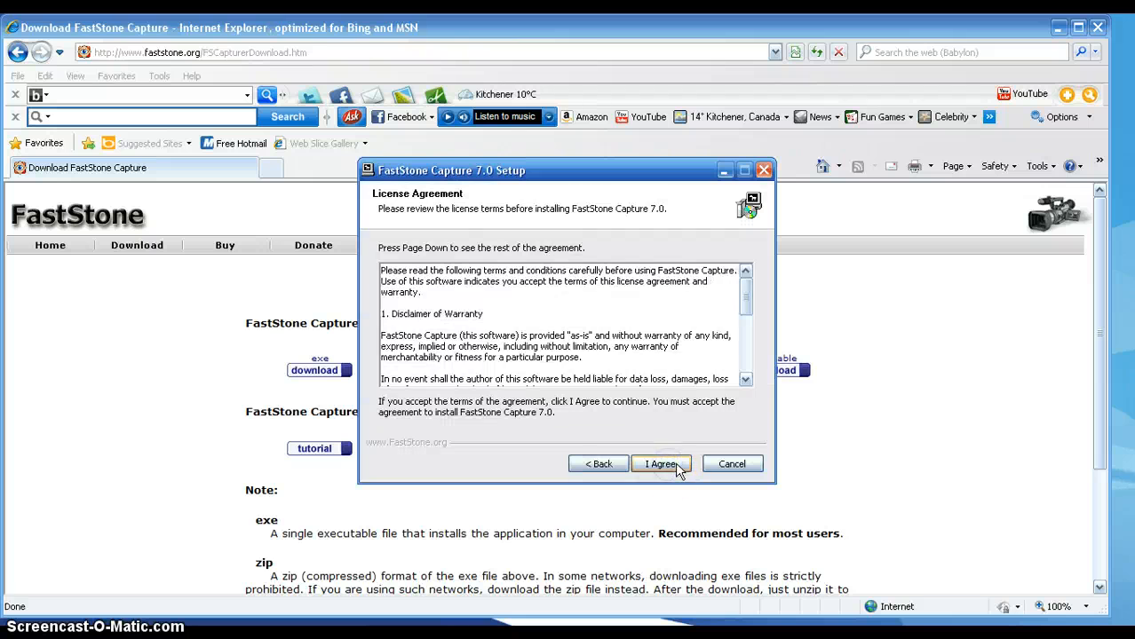
pyautogui.click(660, 464)
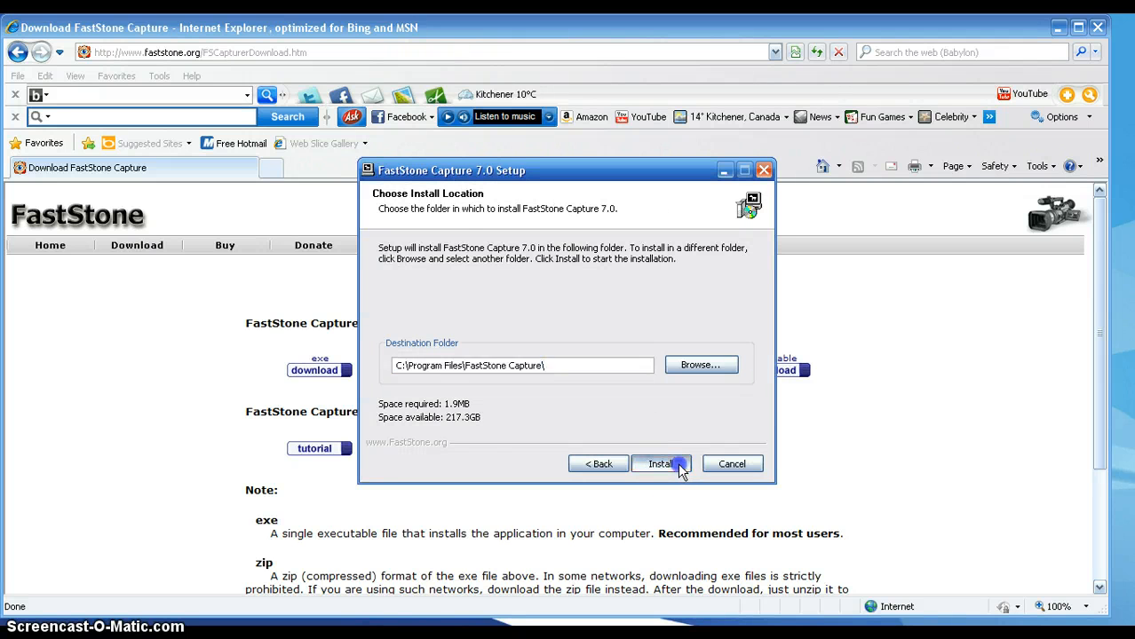
pyautogui.click(660, 463)
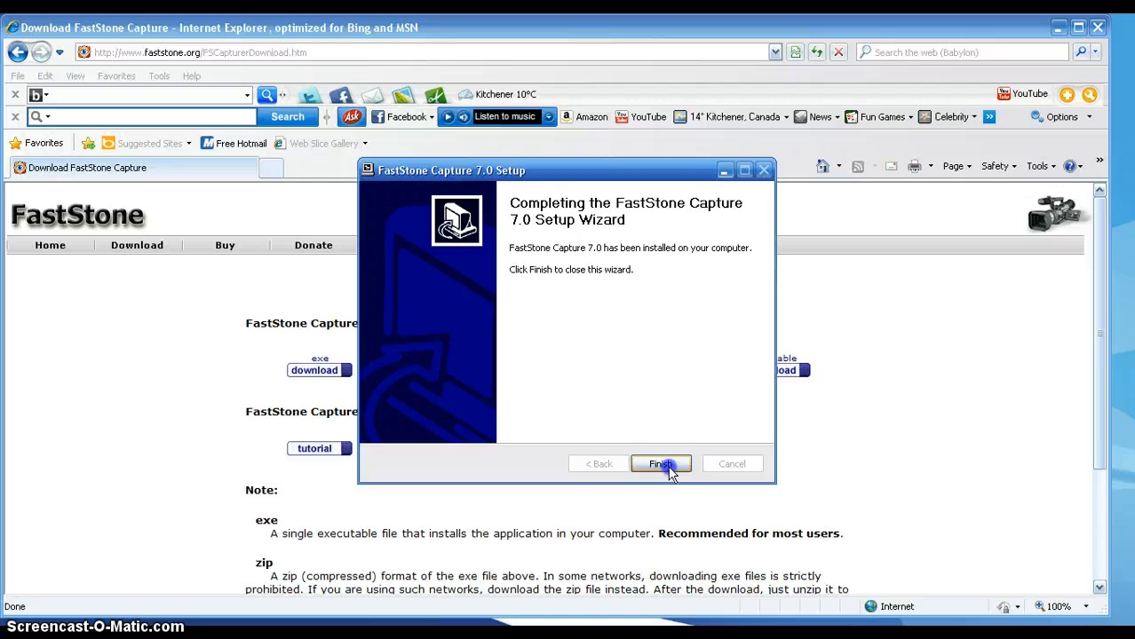
pyautogui.click(660, 463)
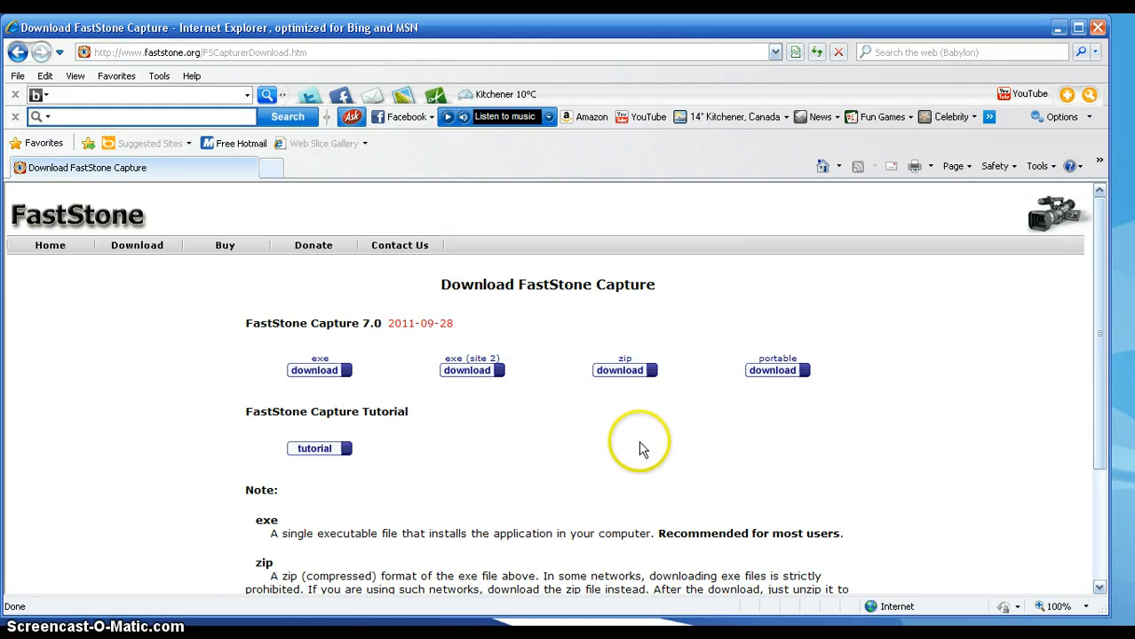
pyautogui.moveTo(1058, 28)
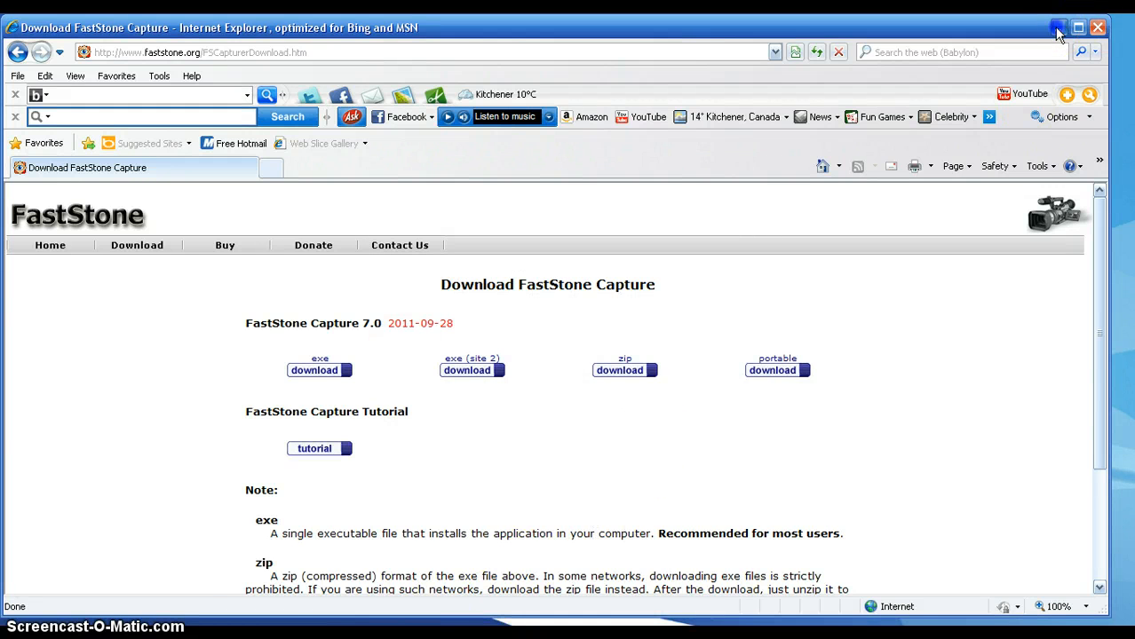
# - Minimize Internet Explorer so the Windows XP desktop icons are visible
pyautogui.click(1058, 29)
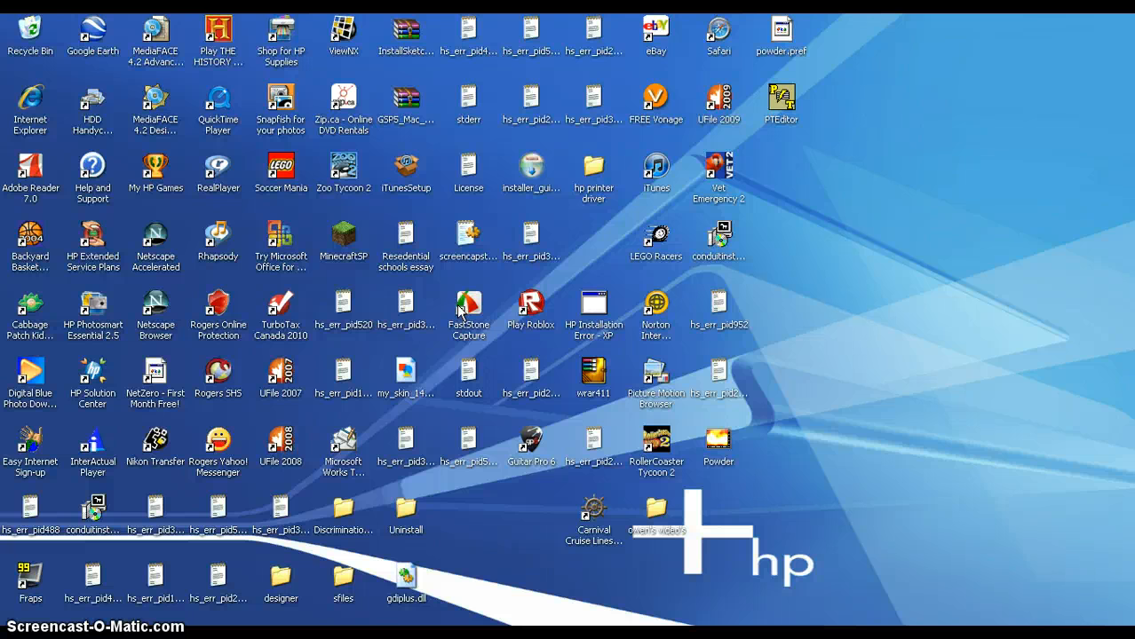
# - Start FastStone Capture from its desktop icon and continue the 30-day trial
pyautogui.doubleClick(469, 311)
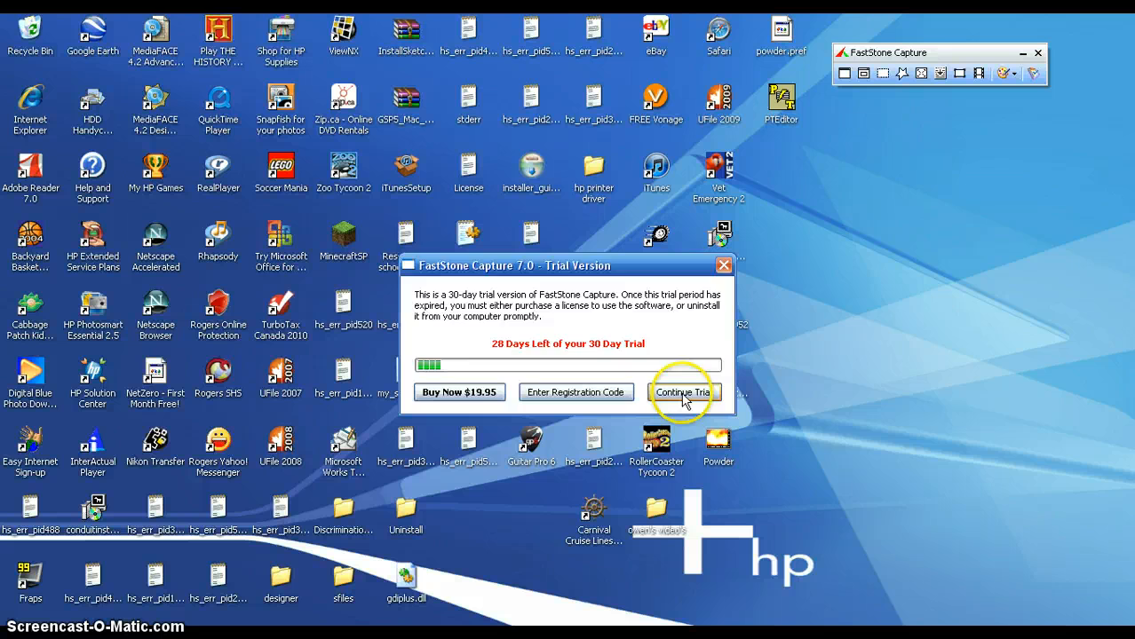
pyautogui.click(682, 392)
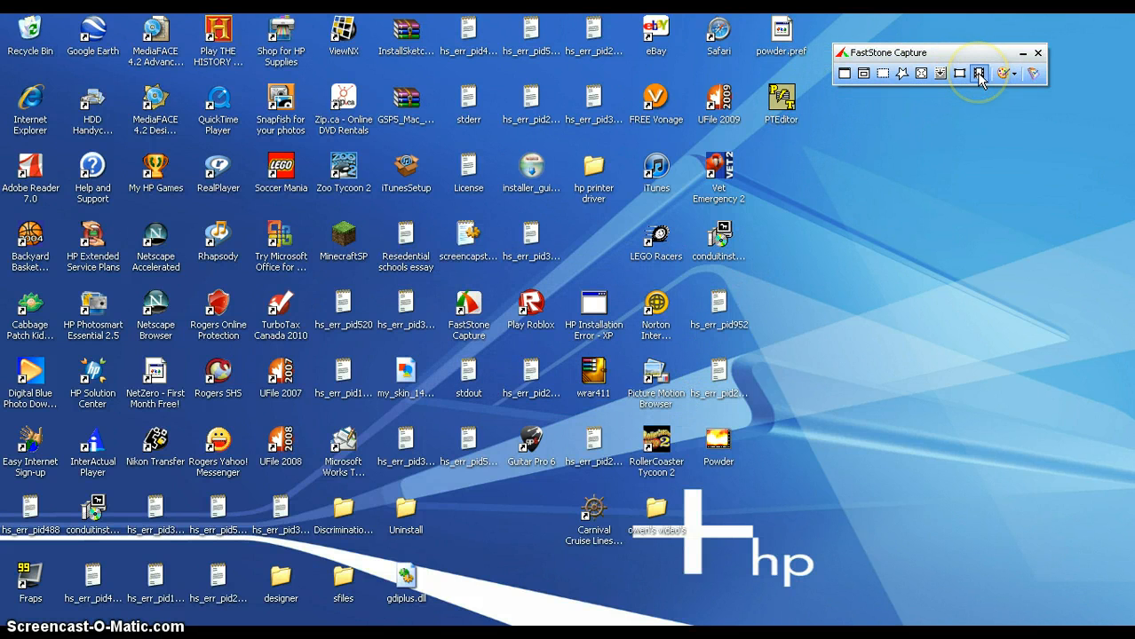
pyautogui.moveTo(980, 75)
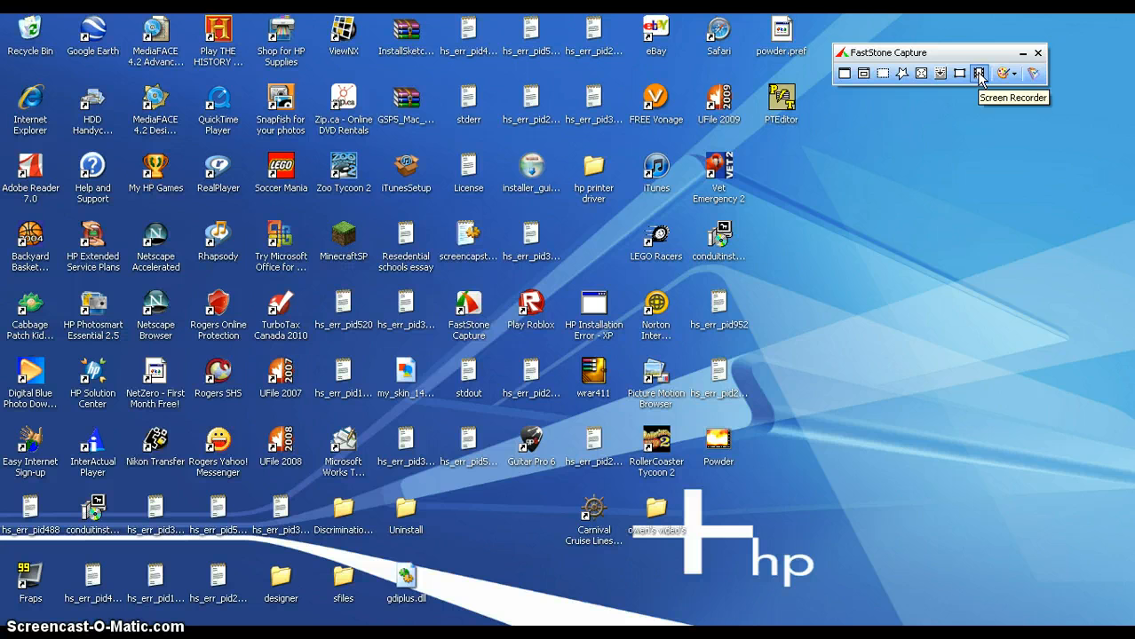